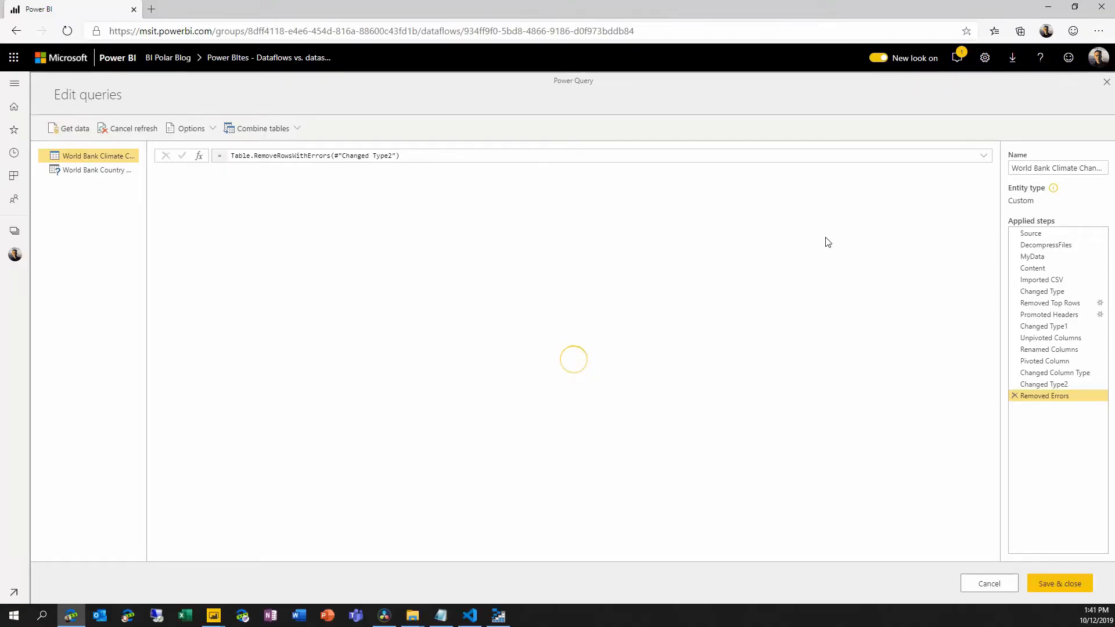
{"action": "mouse_move", "coordinate": [94, 155]}
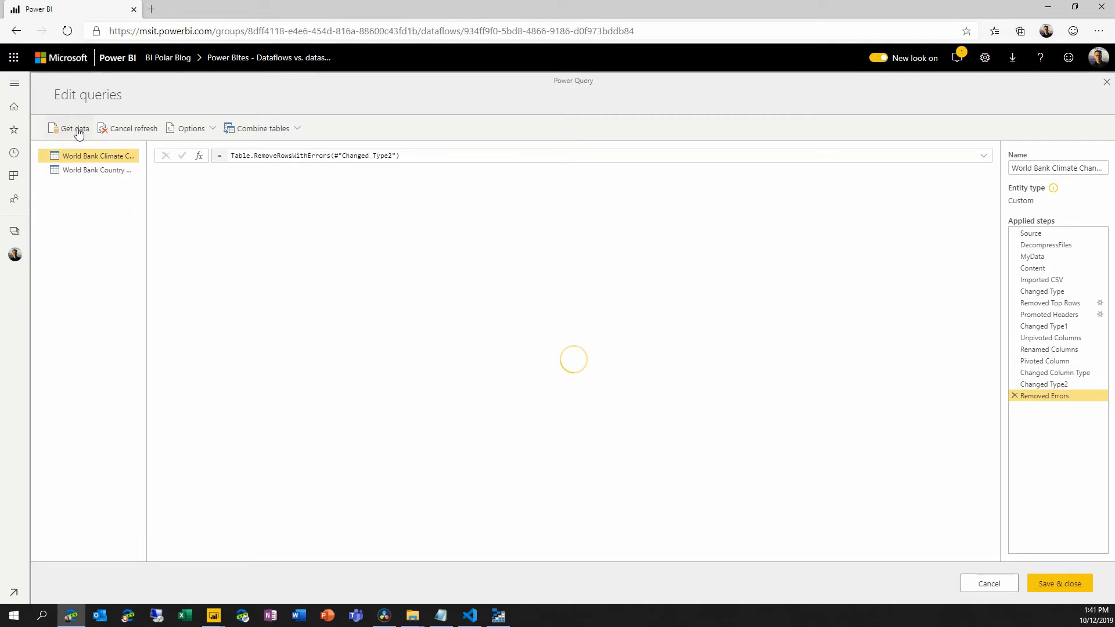
Start a new blank query from the data sources list, then dismiss it without adding
{"action": "left_click", "coordinate": [74, 127]}
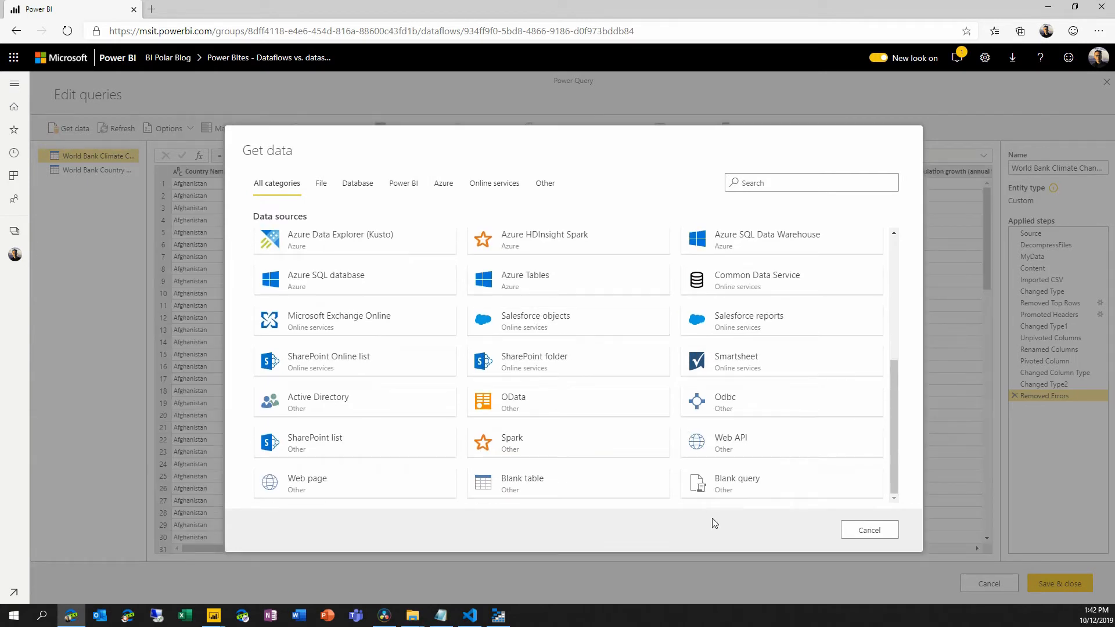
{"action": "left_click", "coordinate": [737, 484]}
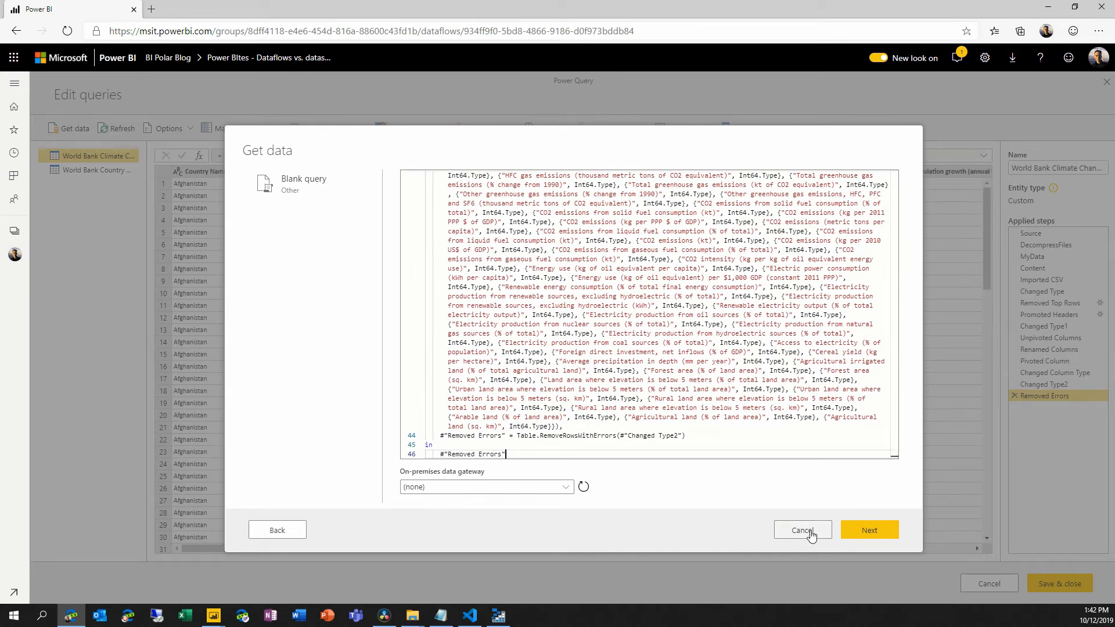
{"action": "left_click", "coordinate": [802, 529]}
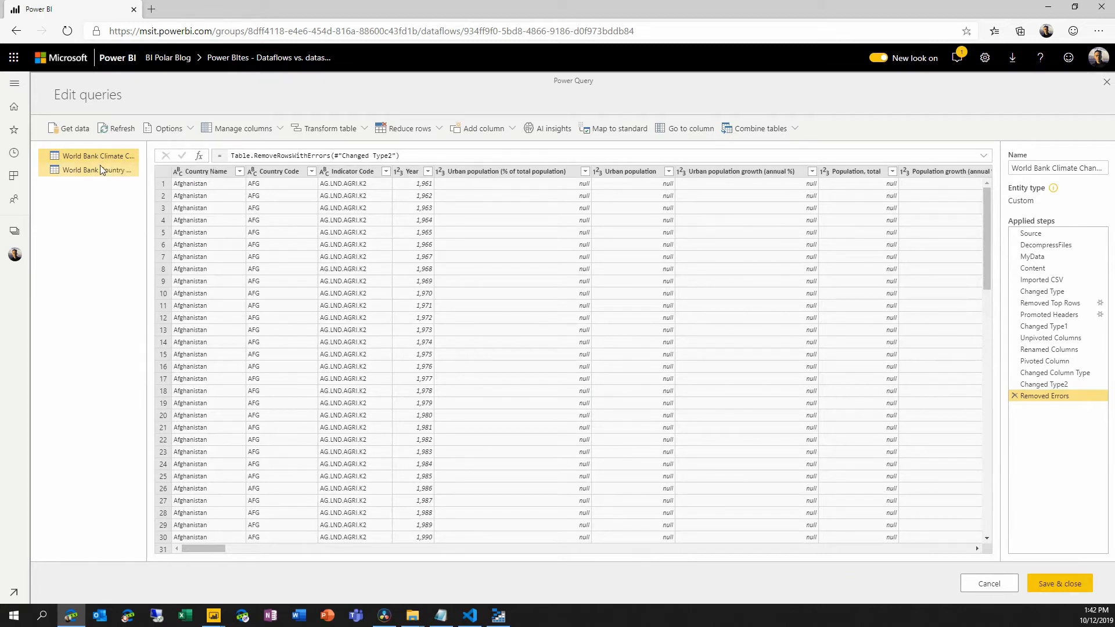
Review the World Bank Climate Change query, cancel the editor and close the dataflow
{"action": "left_click", "coordinate": [99, 171]}
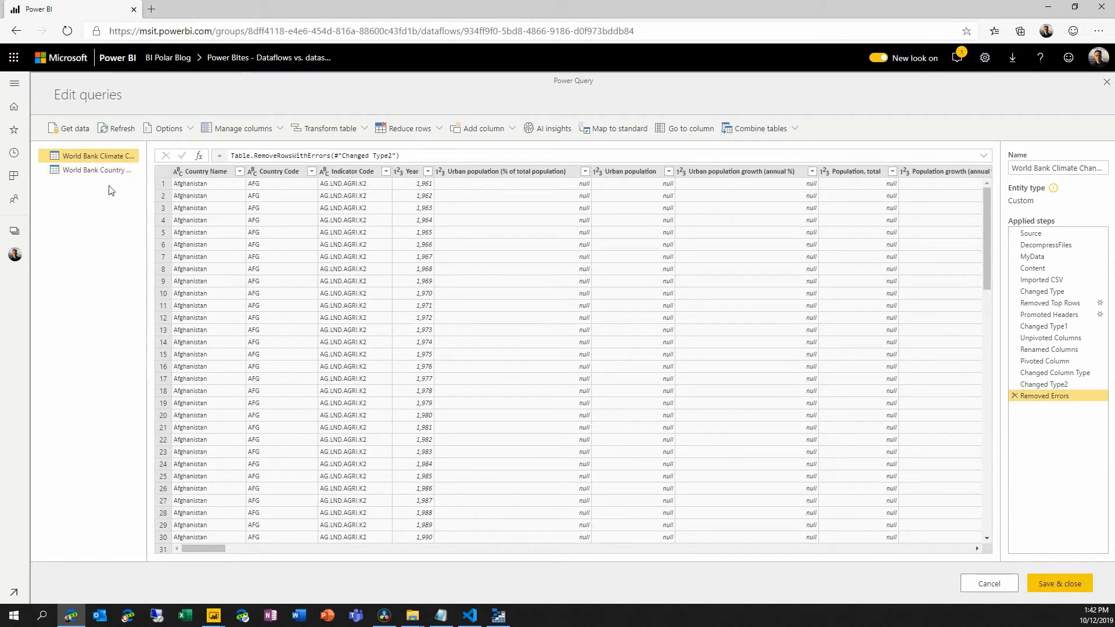
{"action": "left_click", "coordinate": [1050, 337]}
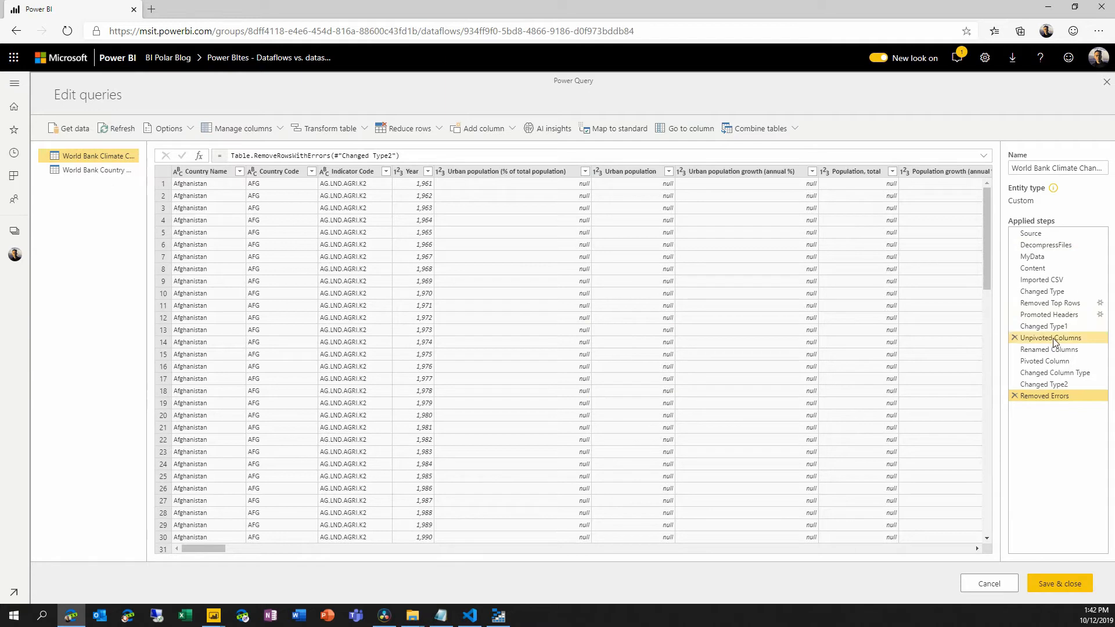
{"action": "left_click", "coordinate": [1045, 396]}
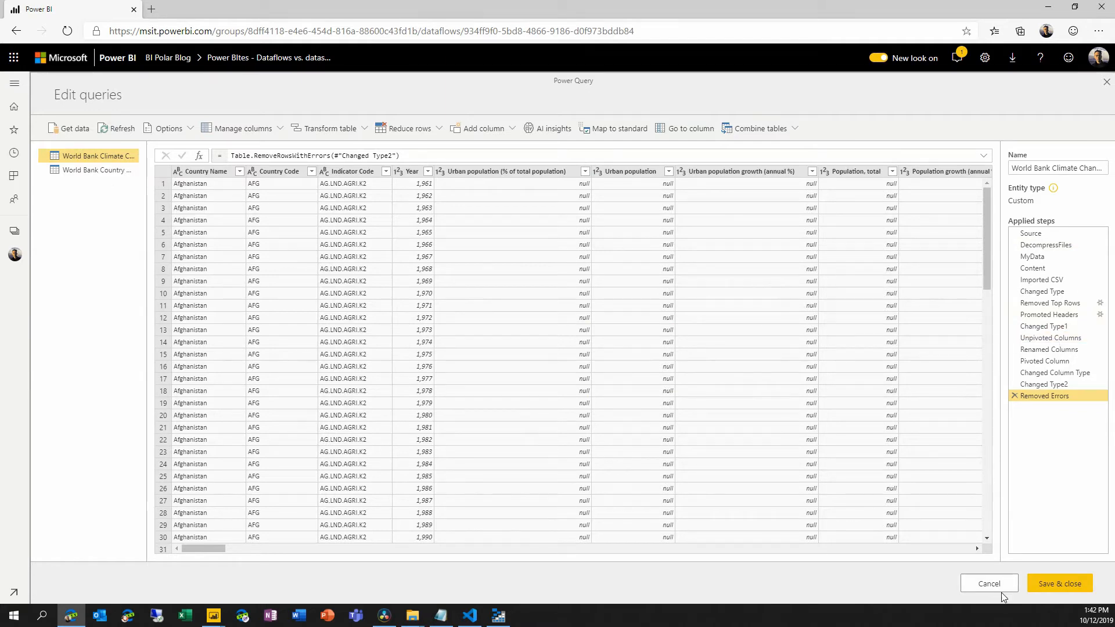
{"action": "left_click", "coordinate": [988, 582]}
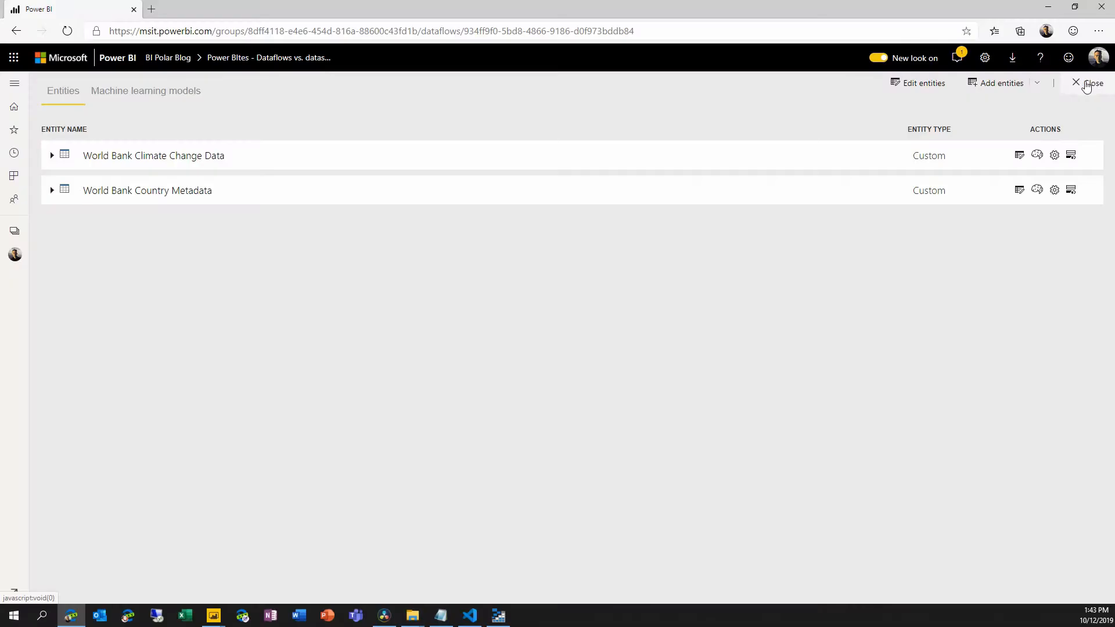
{"action": "left_click", "coordinate": [1076, 83]}
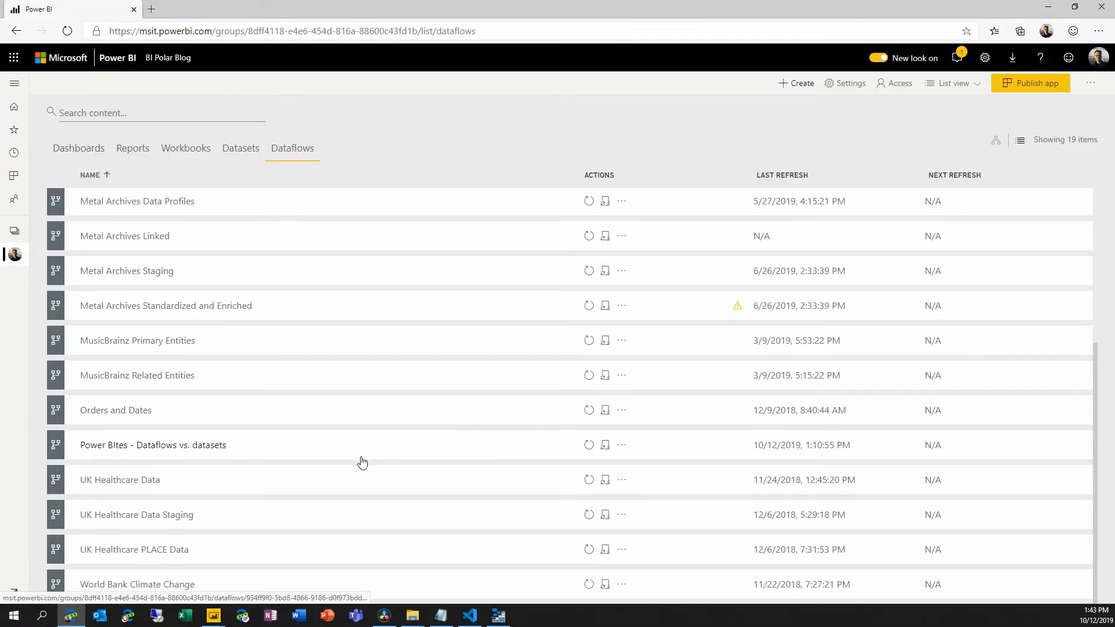
{"action": "mouse_move", "coordinate": [646, 454]}
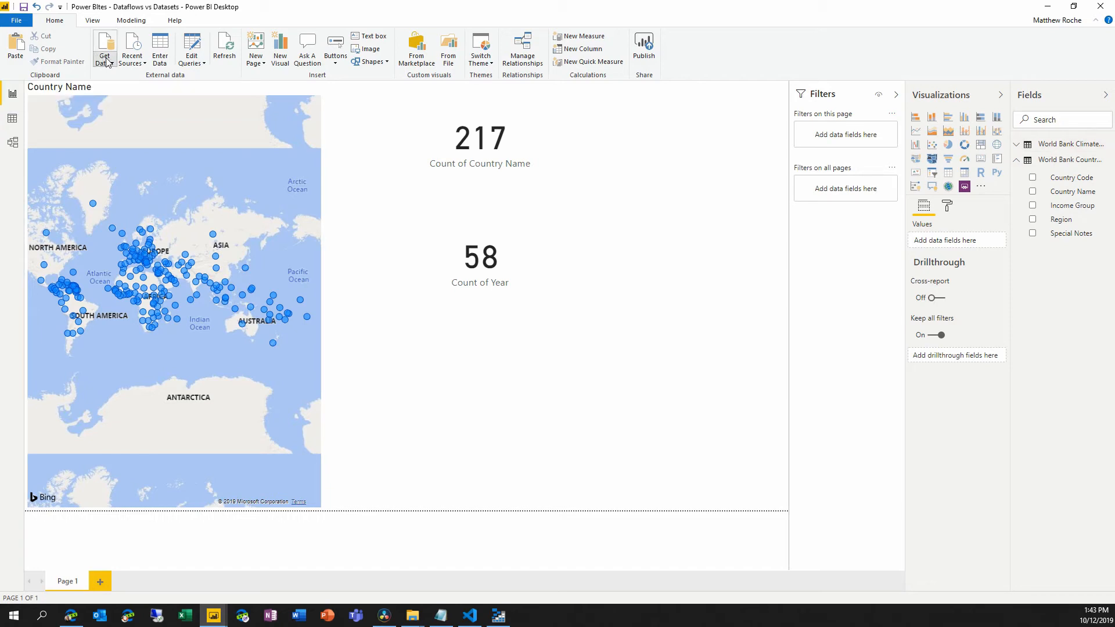
Connect to Power BI dataflows from Get Data to open the BI Polar Blog workspace Navigator
{"action": "left_click", "coordinate": [104, 47]}
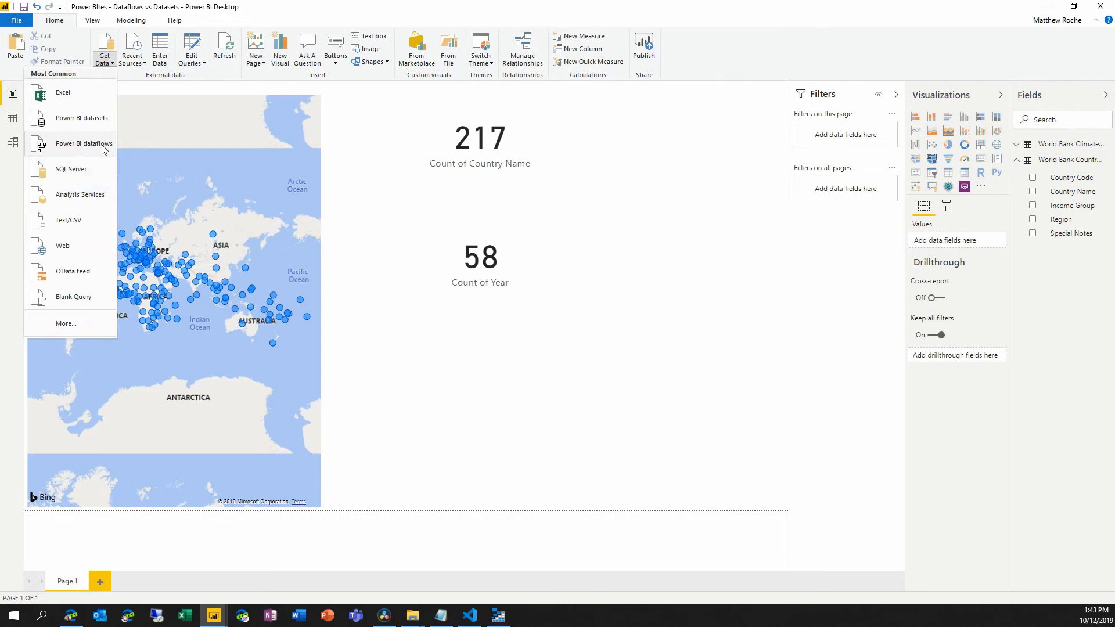
{"action": "left_click", "coordinate": [83, 143]}
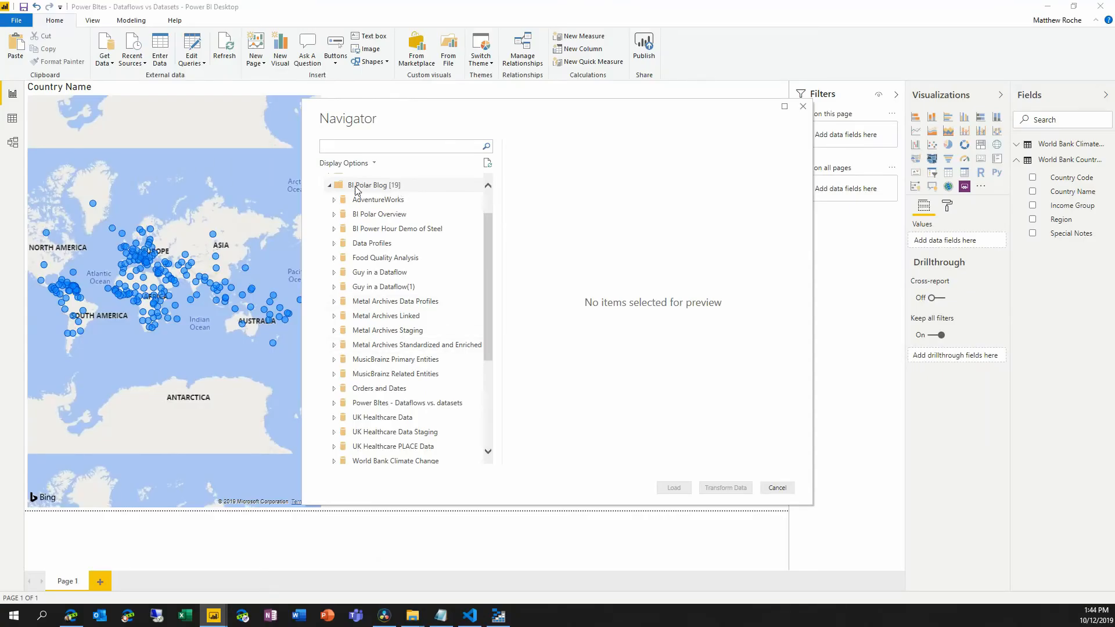
{"action": "mouse_move", "coordinate": [336, 408]}
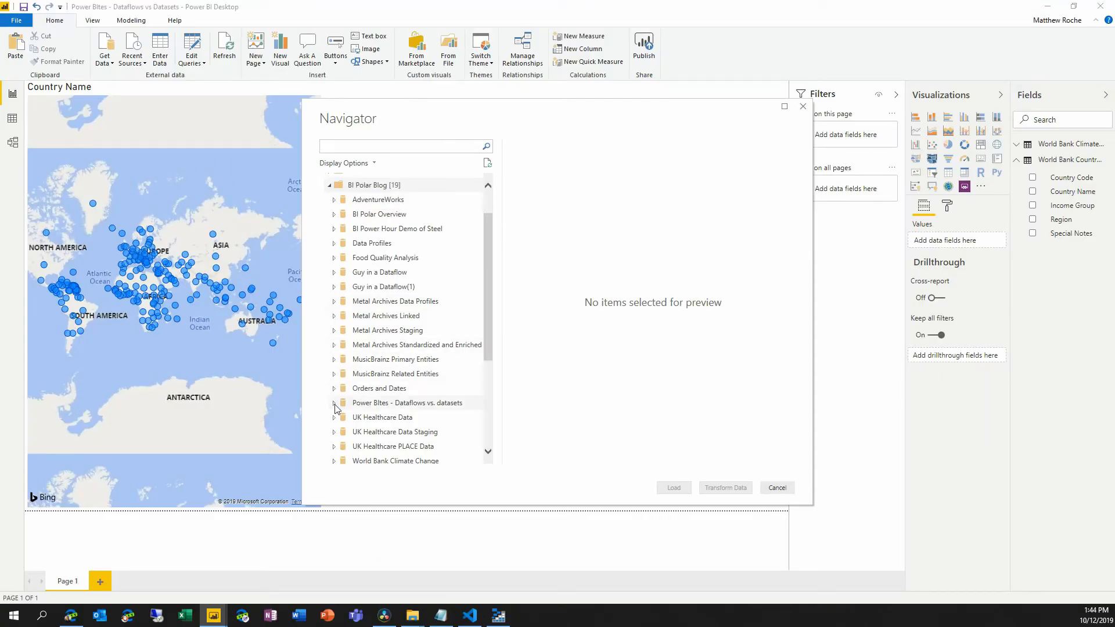
Select World Bank Climate Change Data and Country Metadata from 'Power BItes - Dataflows vs. datasets'
{"action": "left_click", "coordinate": [334, 403]}
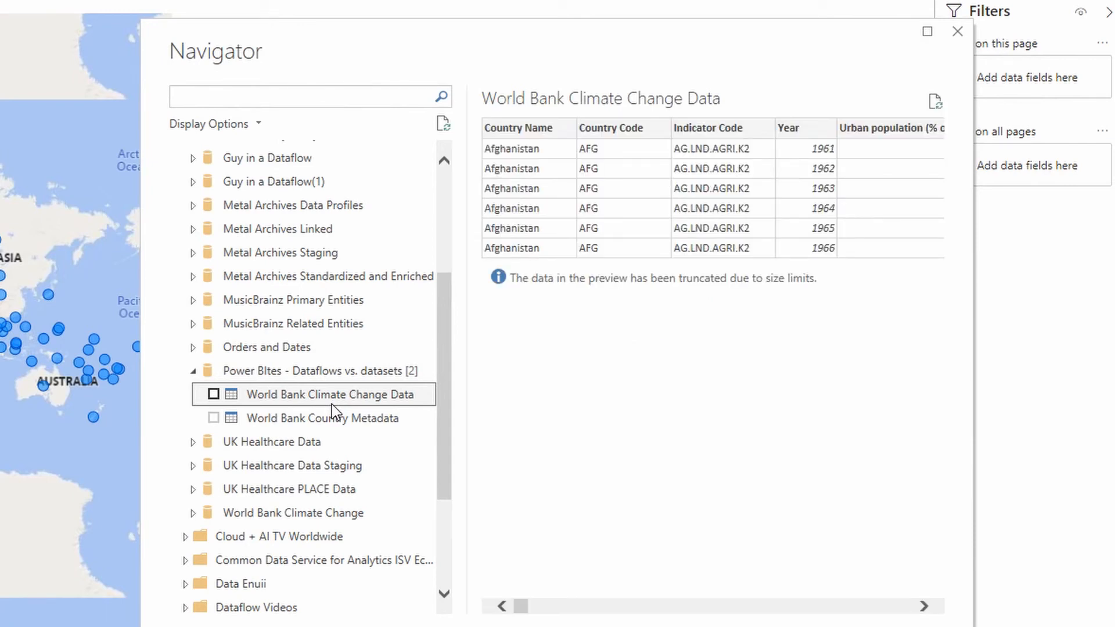
{"action": "left_click", "coordinate": [213, 393]}
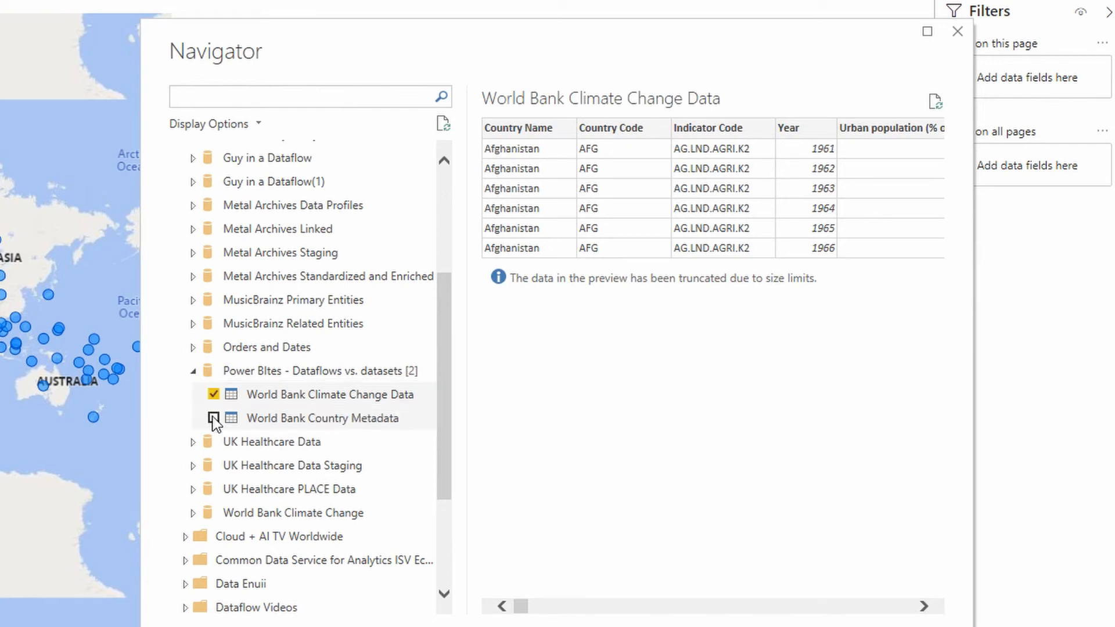
{"action": "left_click", "coordinate": [213, 418]}
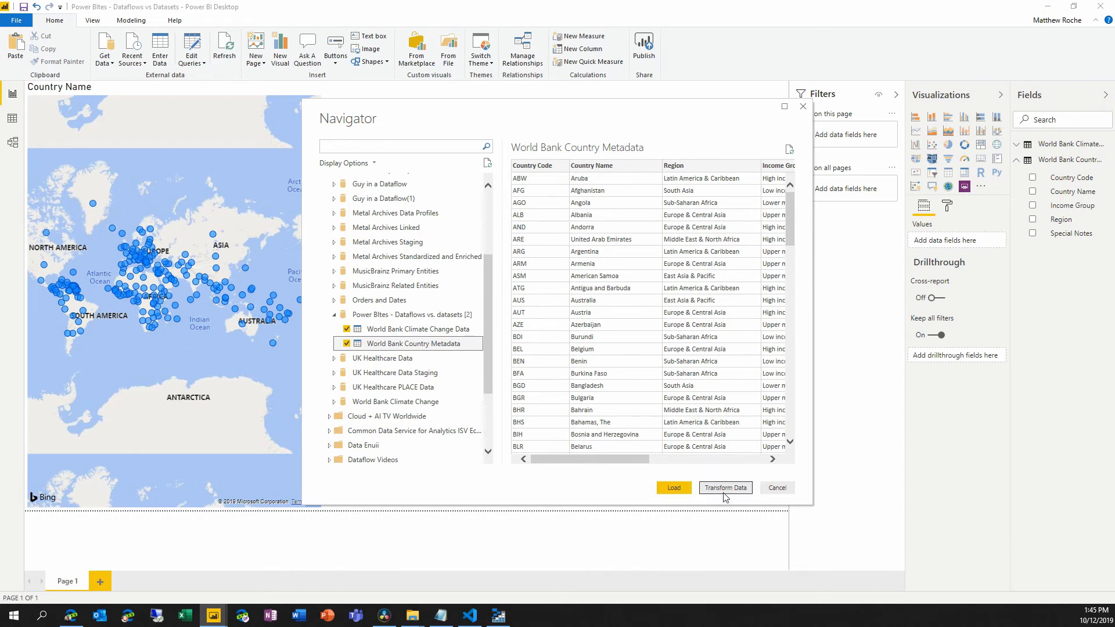
{"action": "left_click", "coordinate": [672, 487]}
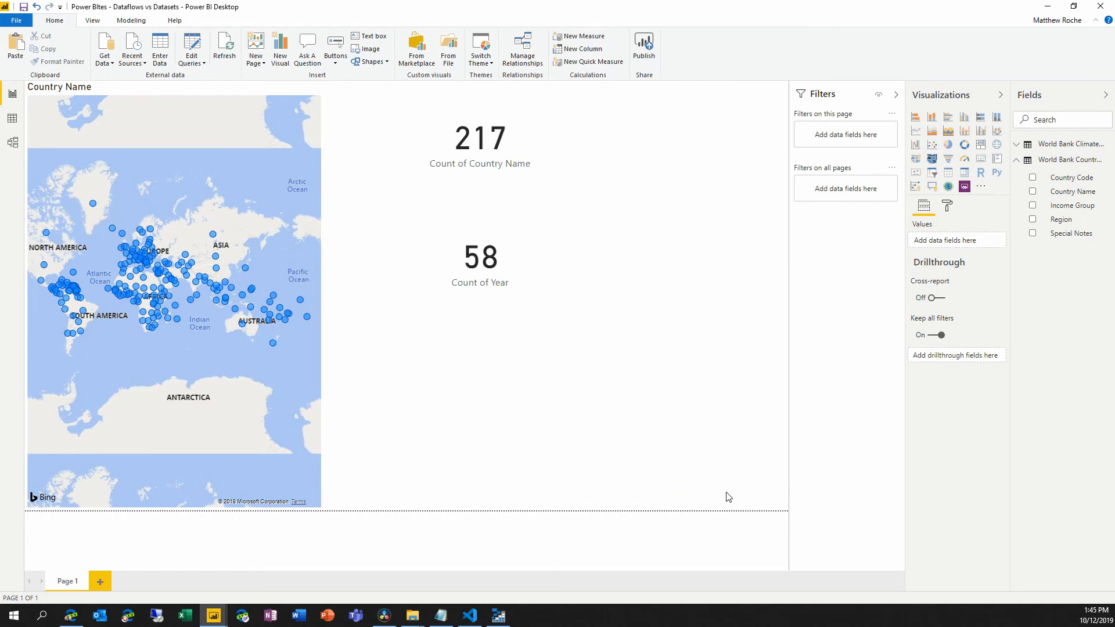